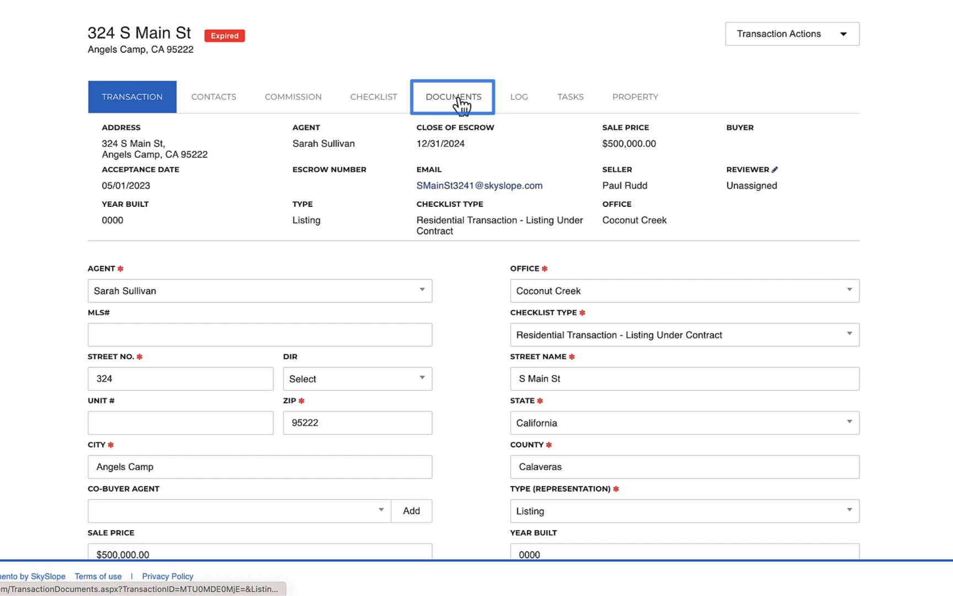
# Show the transaction's uploaded documents and choose Split on the RPA-CA purchase PDF.
pyautogui.click(452, 97)
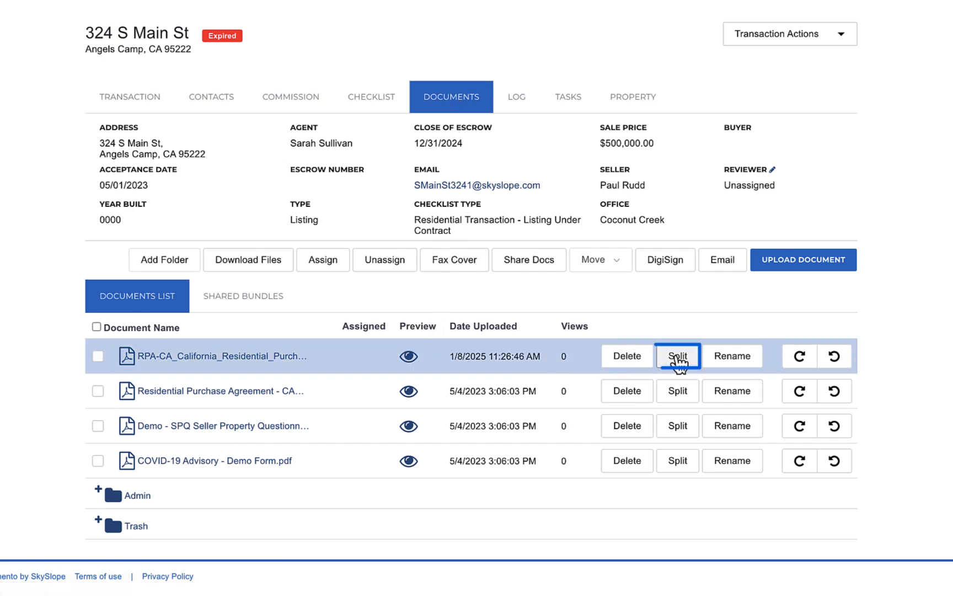
pyautogui.click(676, 355)
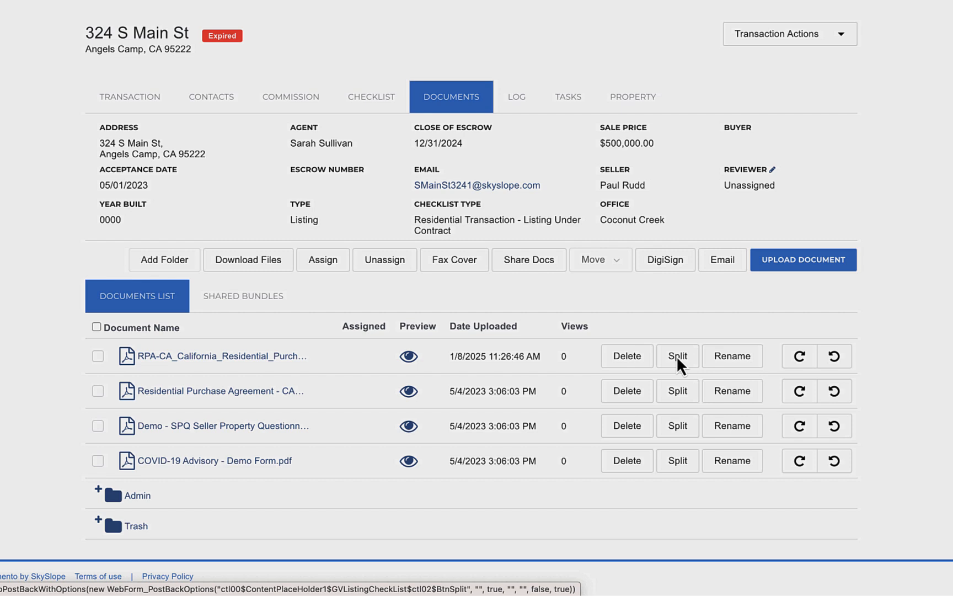
# Enter the split view and assign the WFA row to the Wire Fraud Advisory checklist item via a 'wire' search.
pyautogui.click(676, 355)
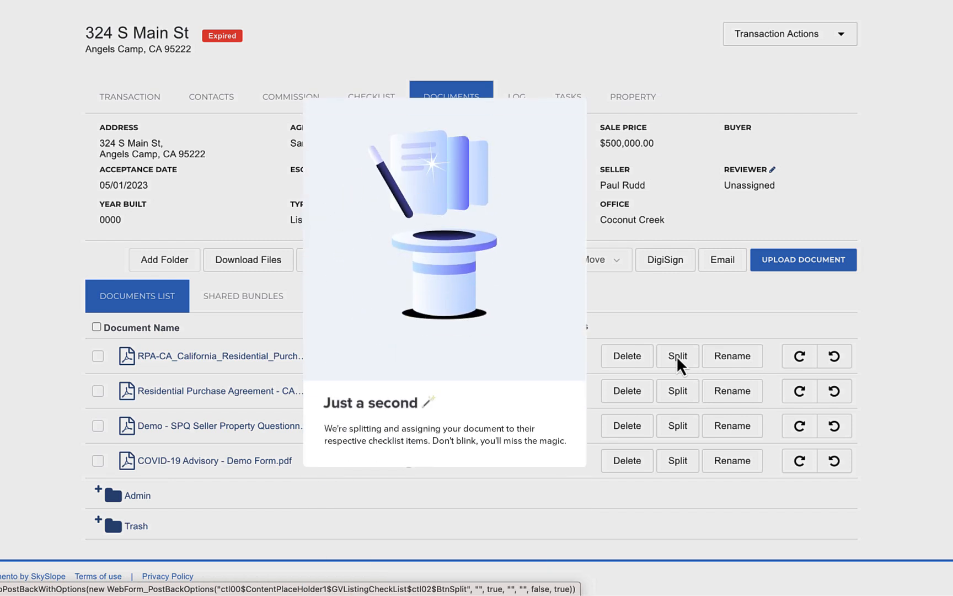
pyautogui.click(676, 356)
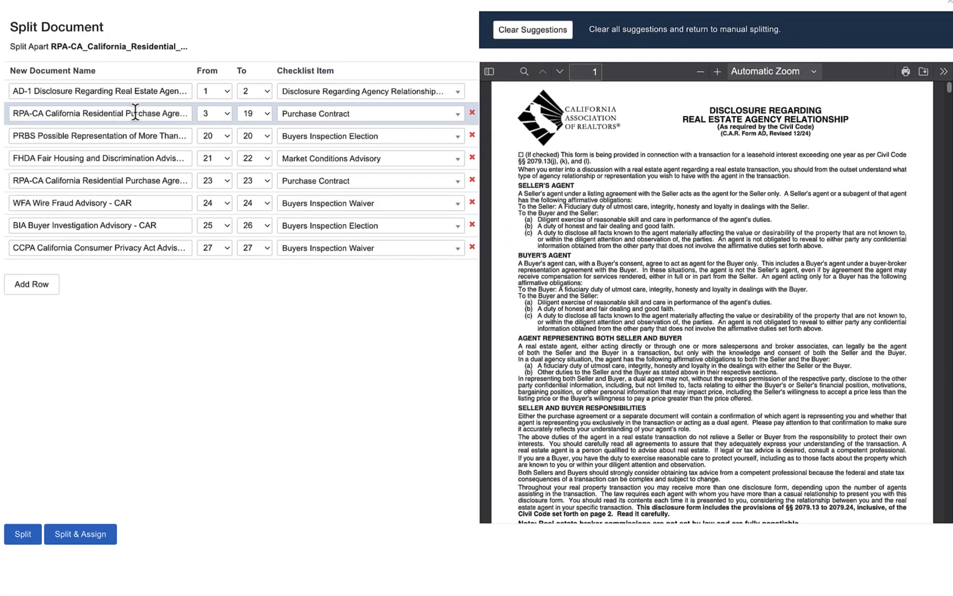
pyautogui.click(97, 113)
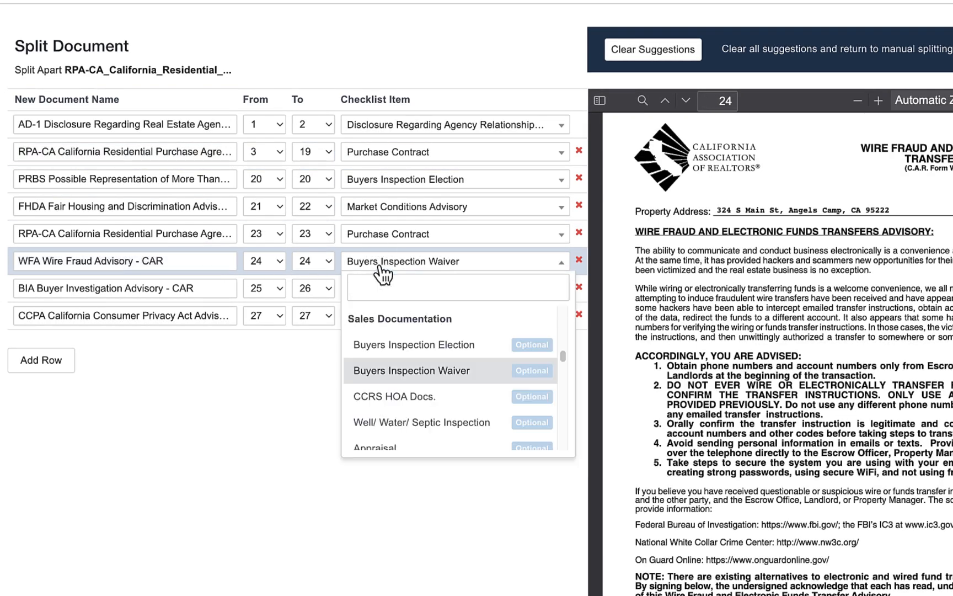
pyautogui.write('wire')
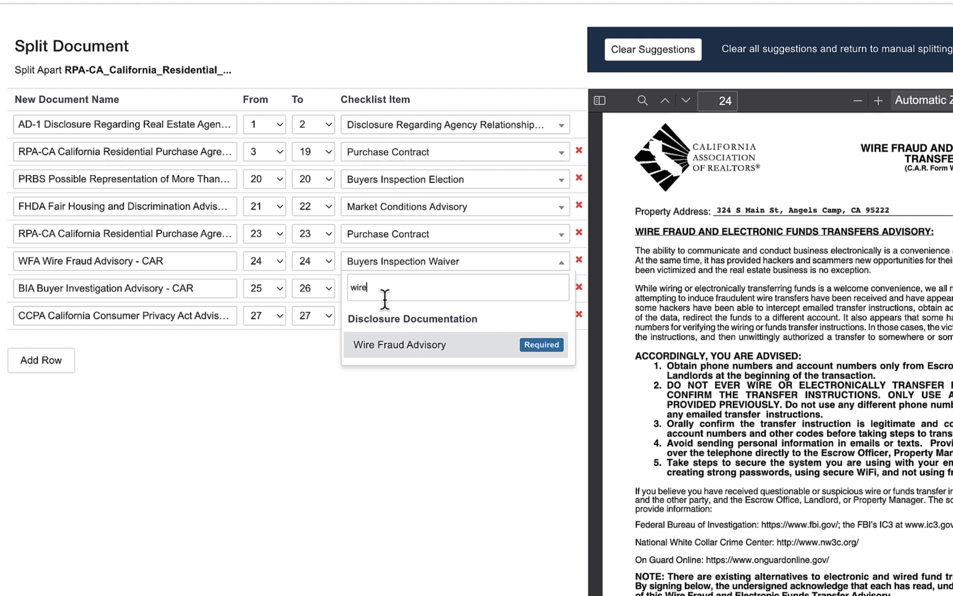
pyautogui.click(401, 344)
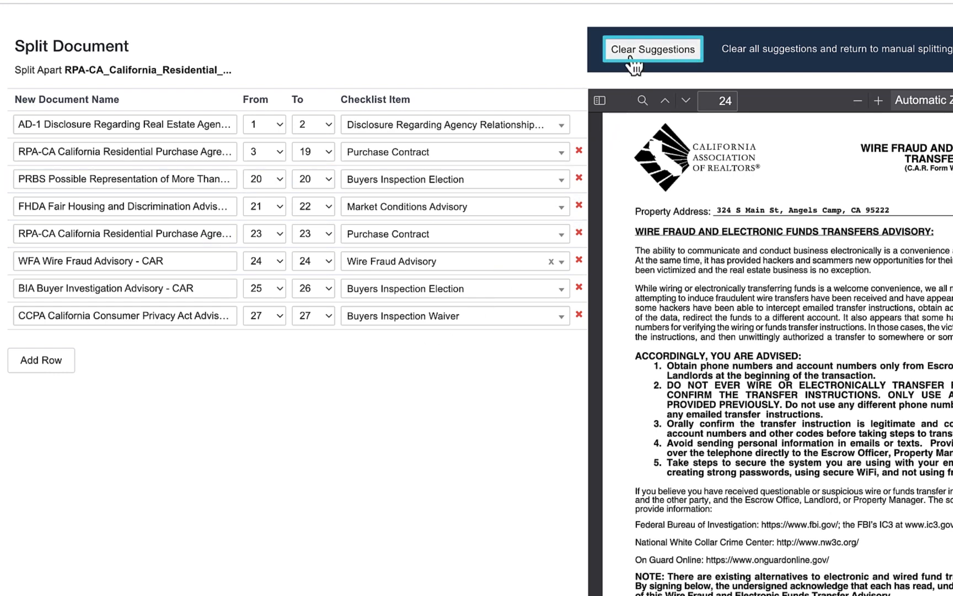
# Clear the suggestions and name the first row Disclosure Regarding Agency Relationships [SD] via a 'discl' search.
pyautogui.click(652, 50)
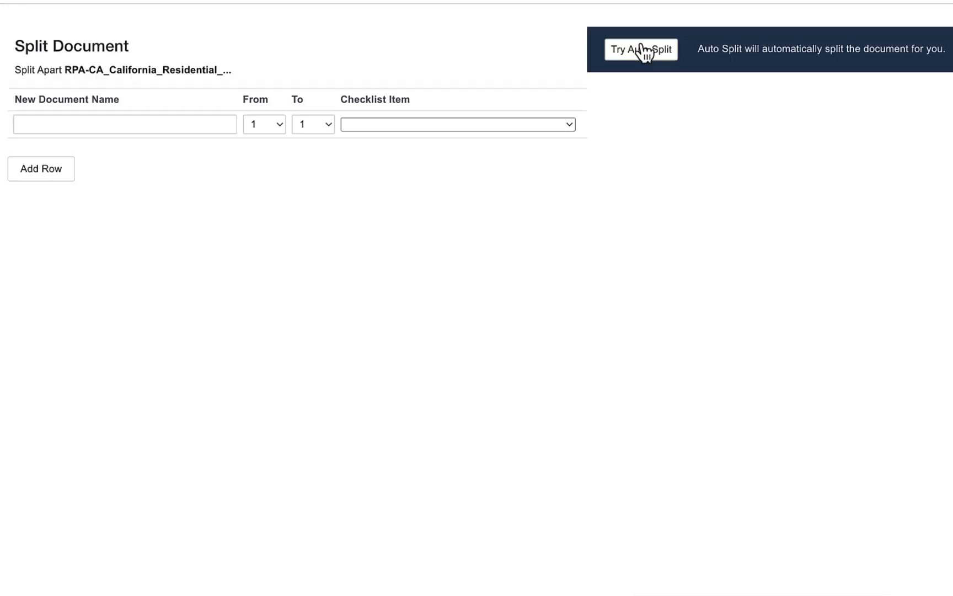
pyautogui.click(640, 50)
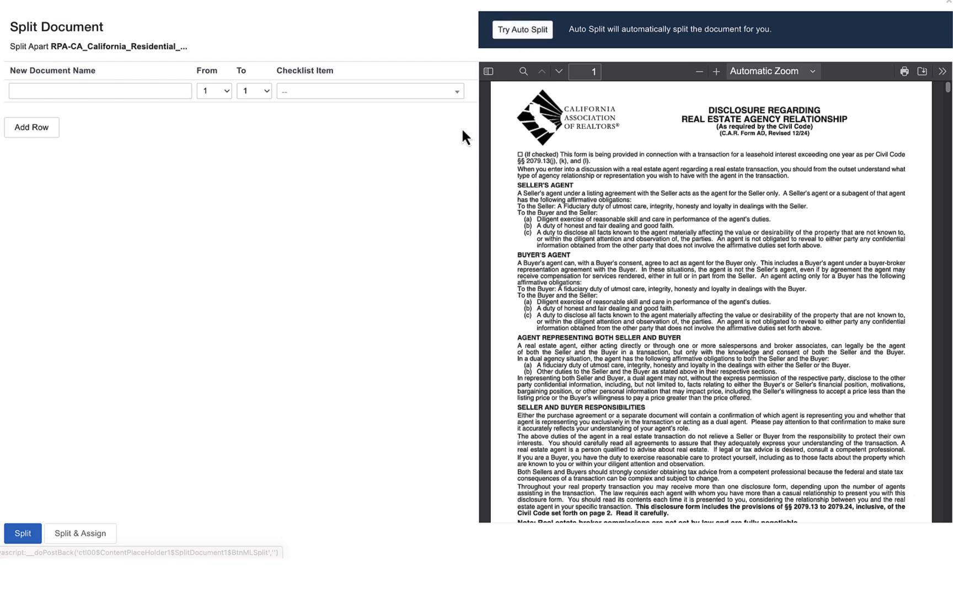
pyautogui.click(99, 91)
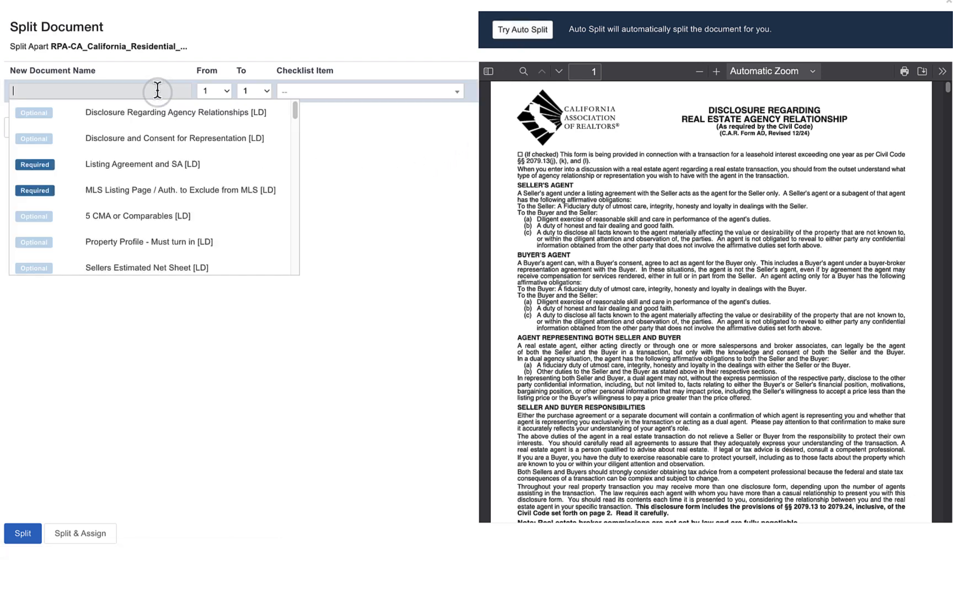
pyautogui.write('disc')
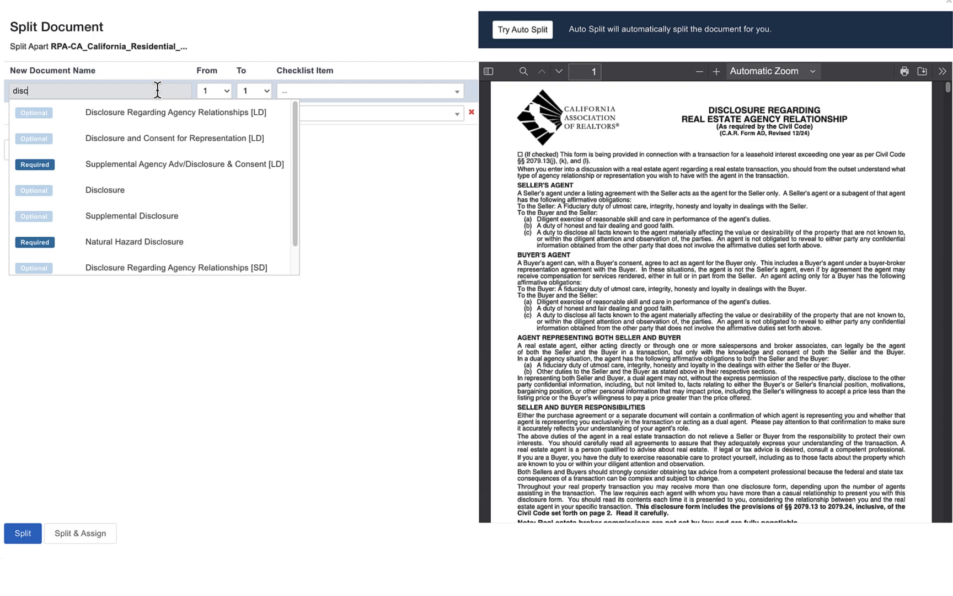
pyautogui.write('l')
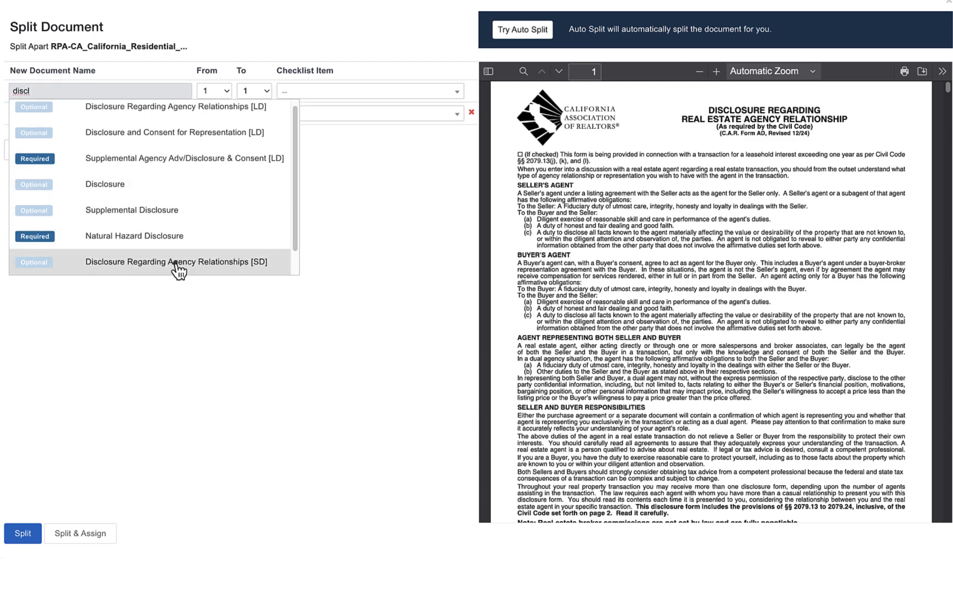
pyautogui.click(177, 261)
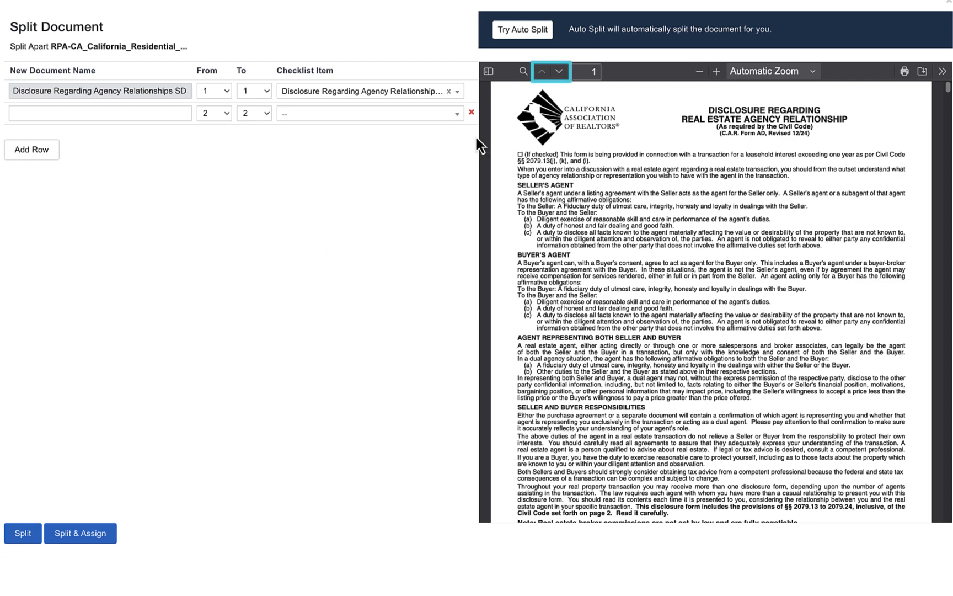
# End the Disclosure document at page 2 and the Purchase Contract at page 19.
pyautogui.click(560, 70)
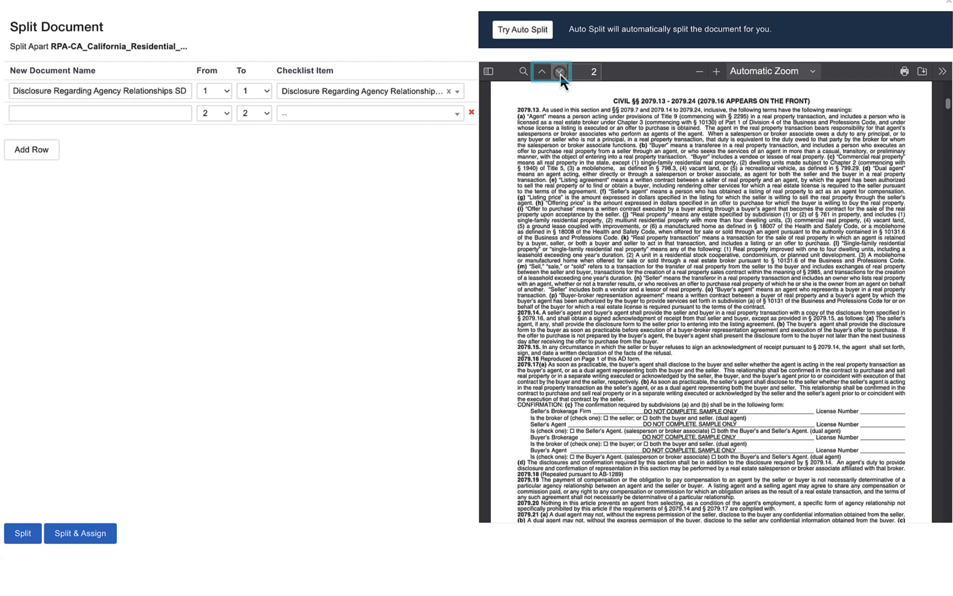
pyautogui.click(558, 71)
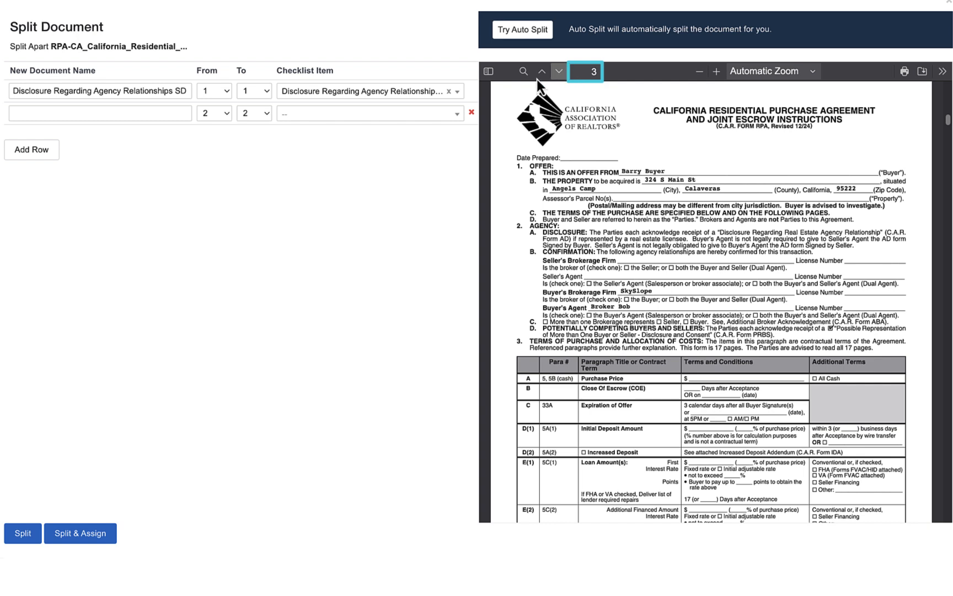
pyautogui.click(252, 90)
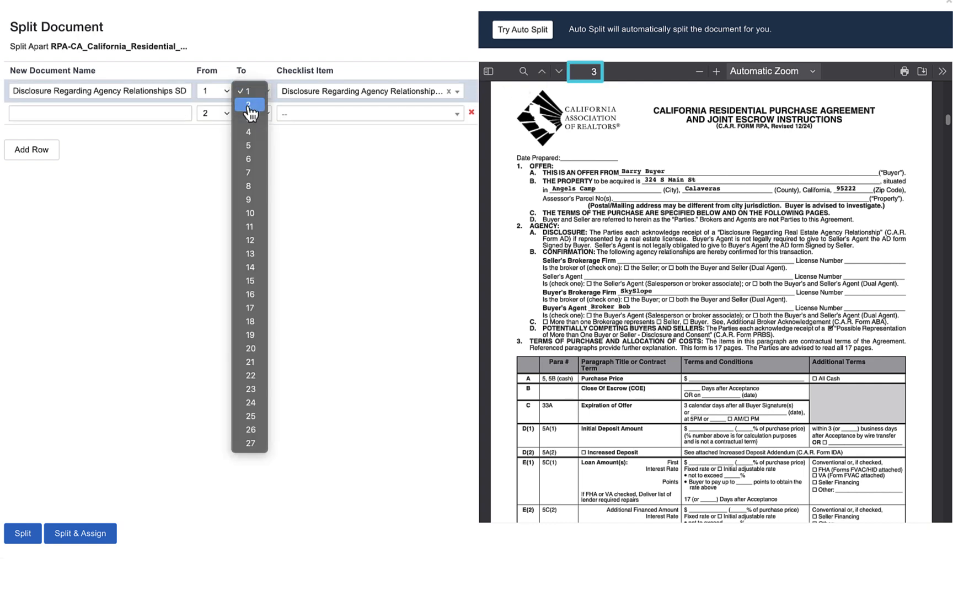
pyautogui.click(249, 105)
pyautogui.write('Purchase Contract')
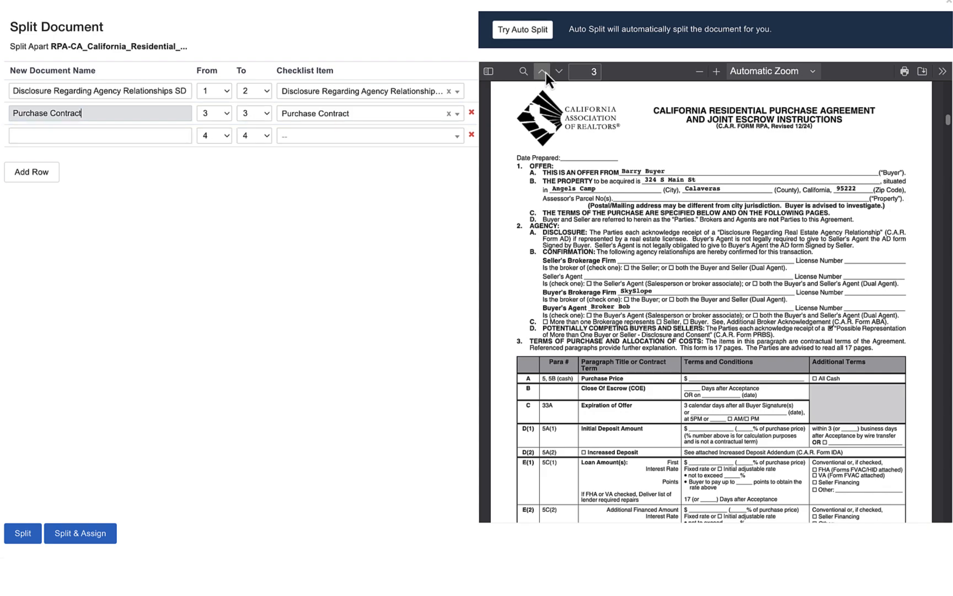
pyautogui.click(251, 113)
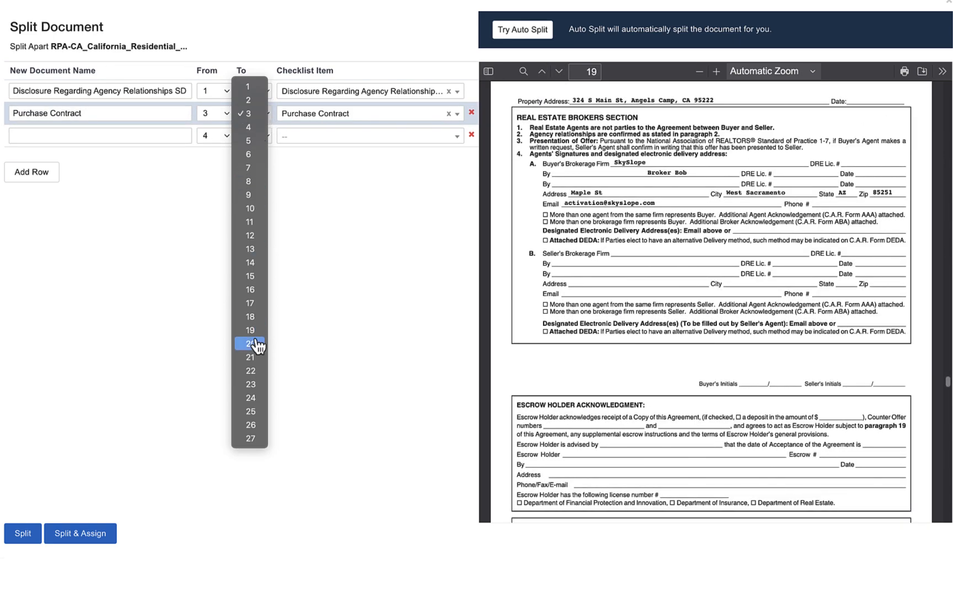
pyautogui.click(249, 343)
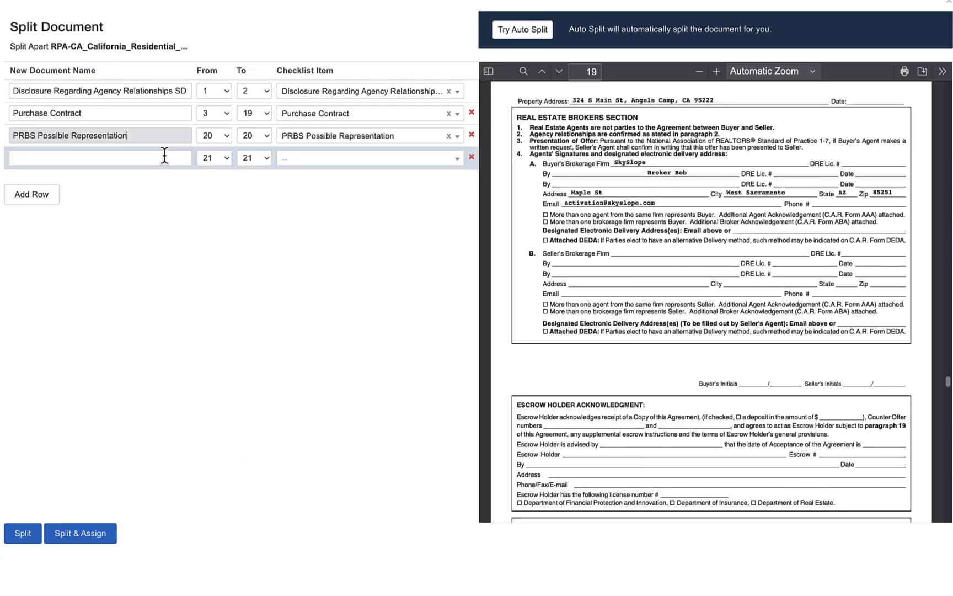
# Start the Wire Fraud Advisory at page 24, split and assign all four documents, and go to the checklist.
pyautogui.click(558, 71)
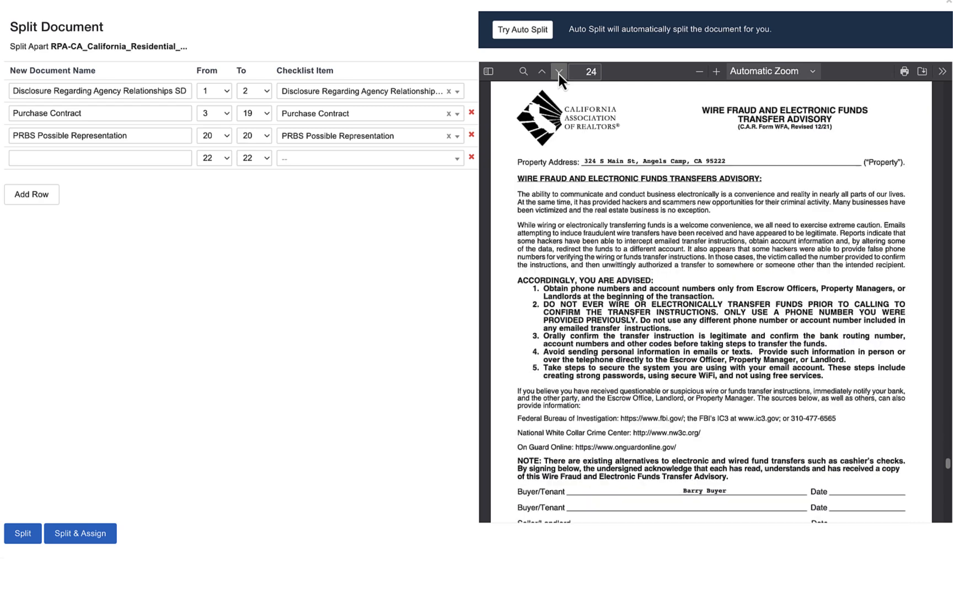
pyautogui.click(213, 158)
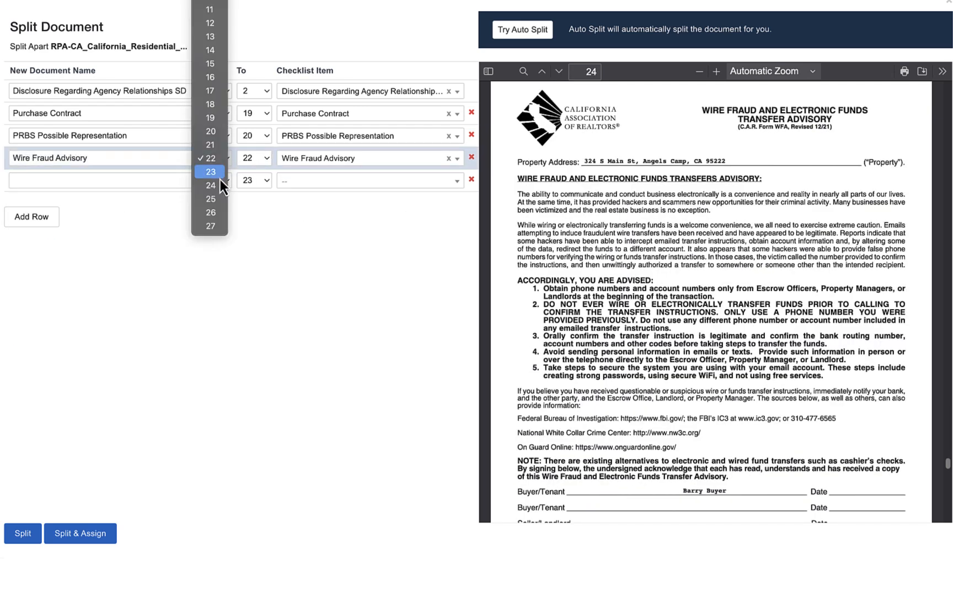
pyautogui.click(209, 185)
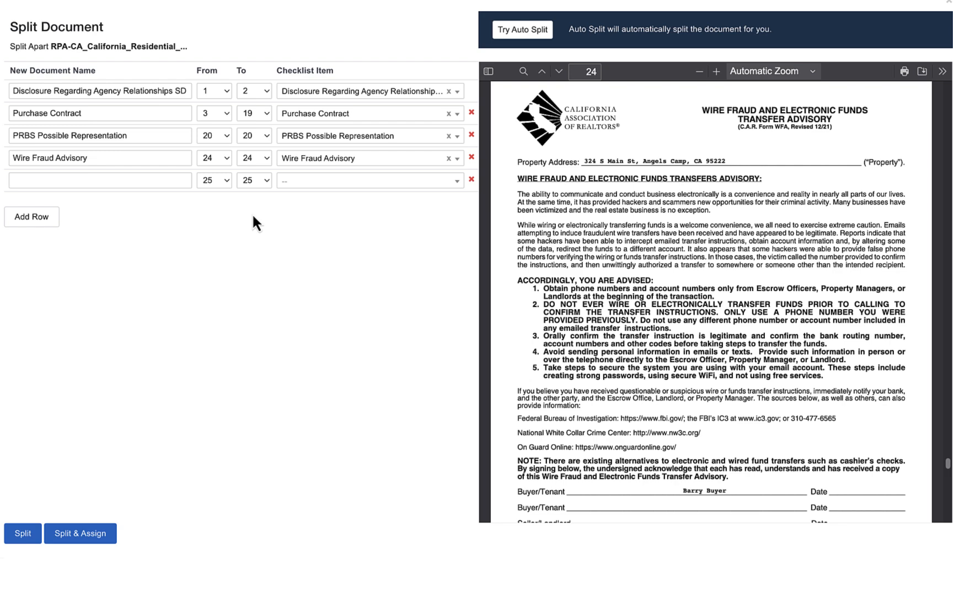
pyautogui.moveTo(81, 532)
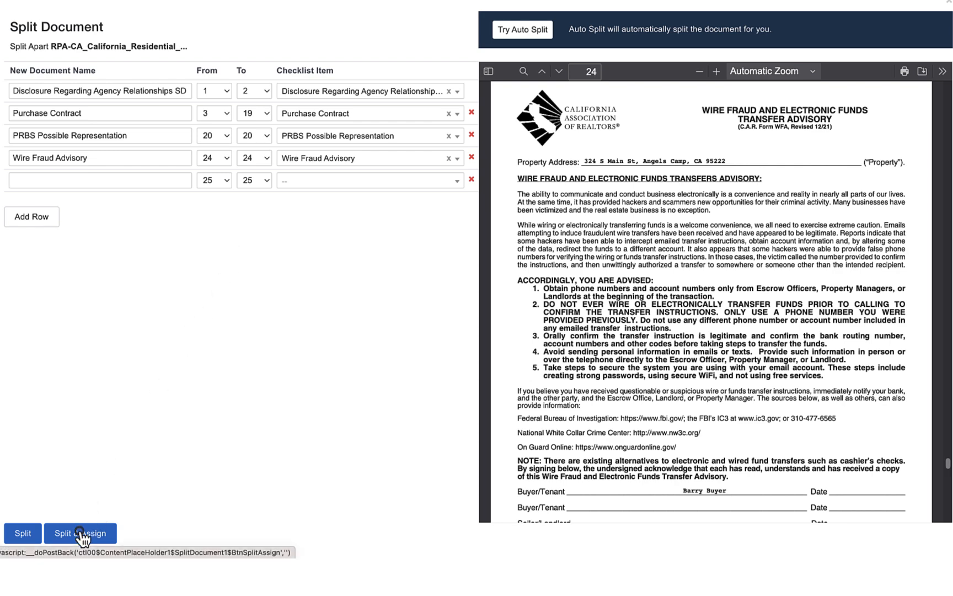
pyautogui.click(79, 533)
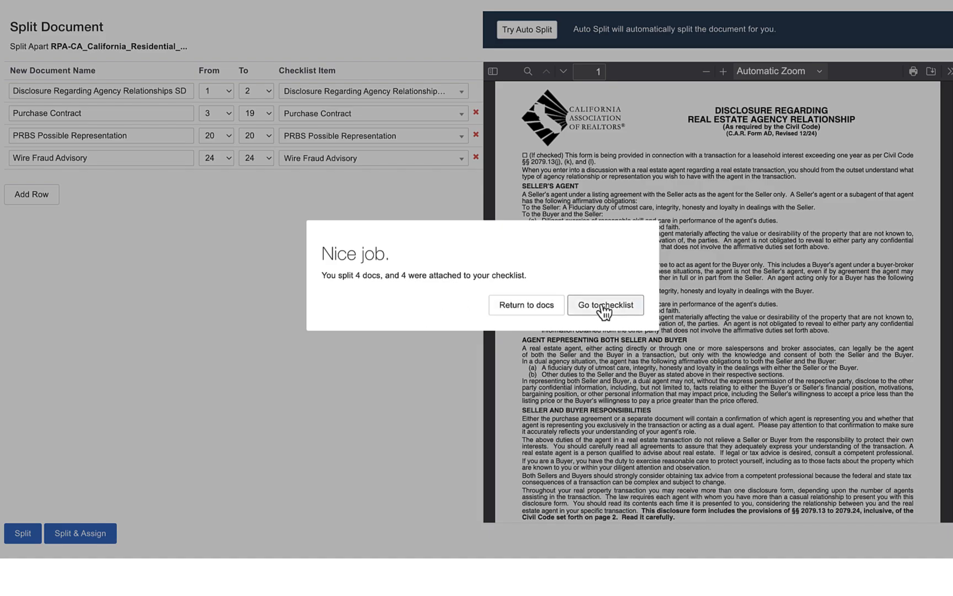
pyautogui.click(605, 305)
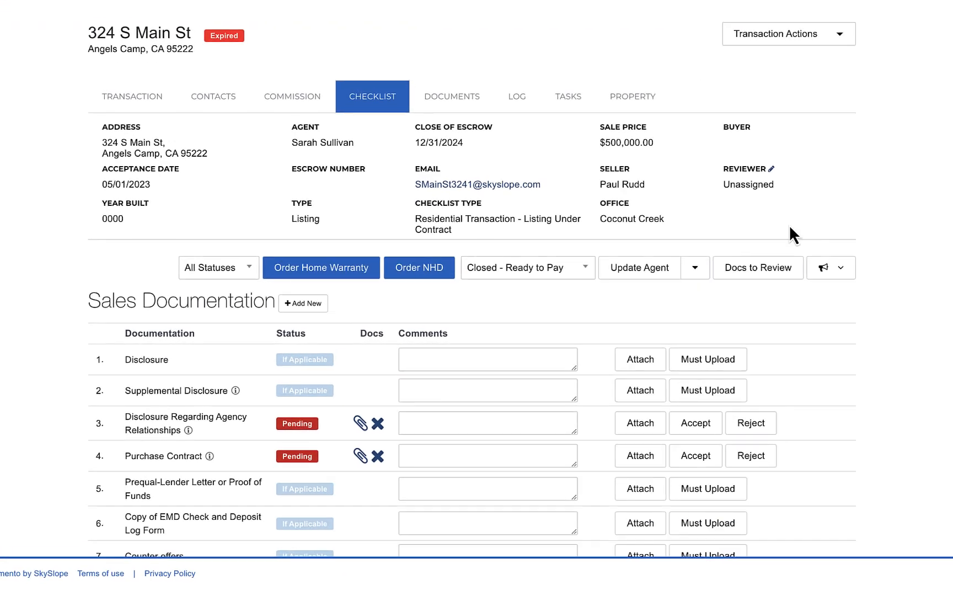
pyautogui.scroll(-3)
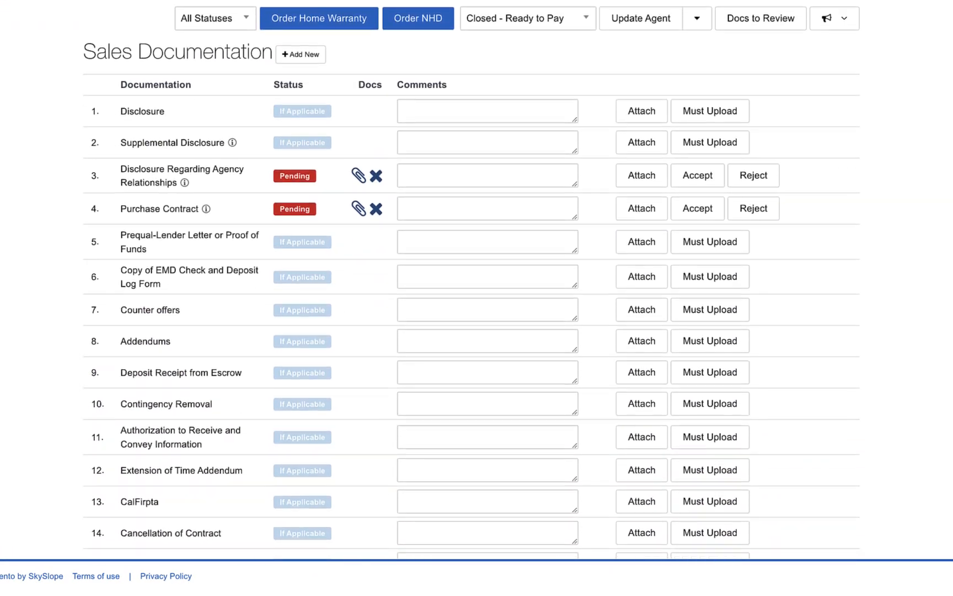
pyautogui.scroll(-3)
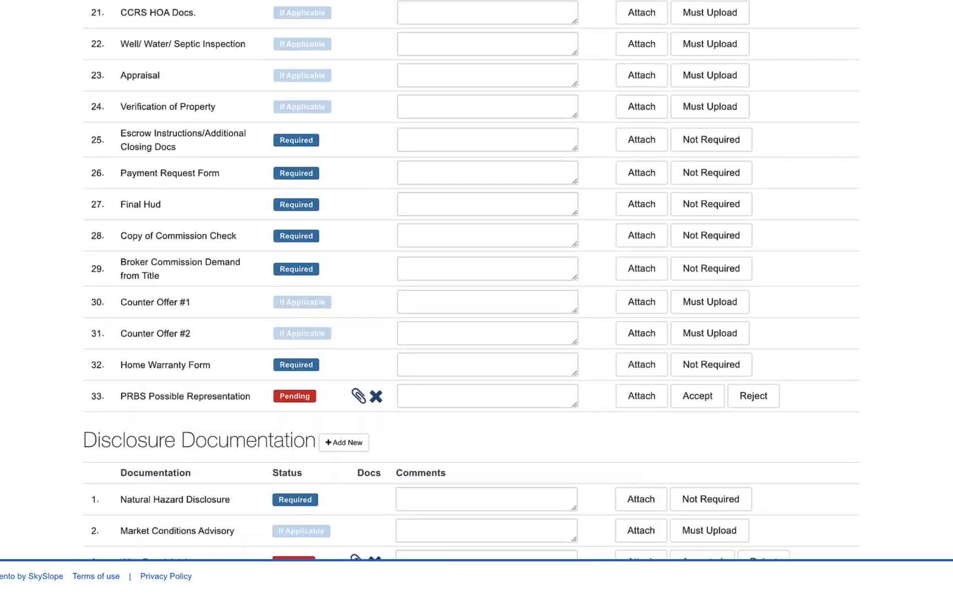
pyautogui.scroll(3)
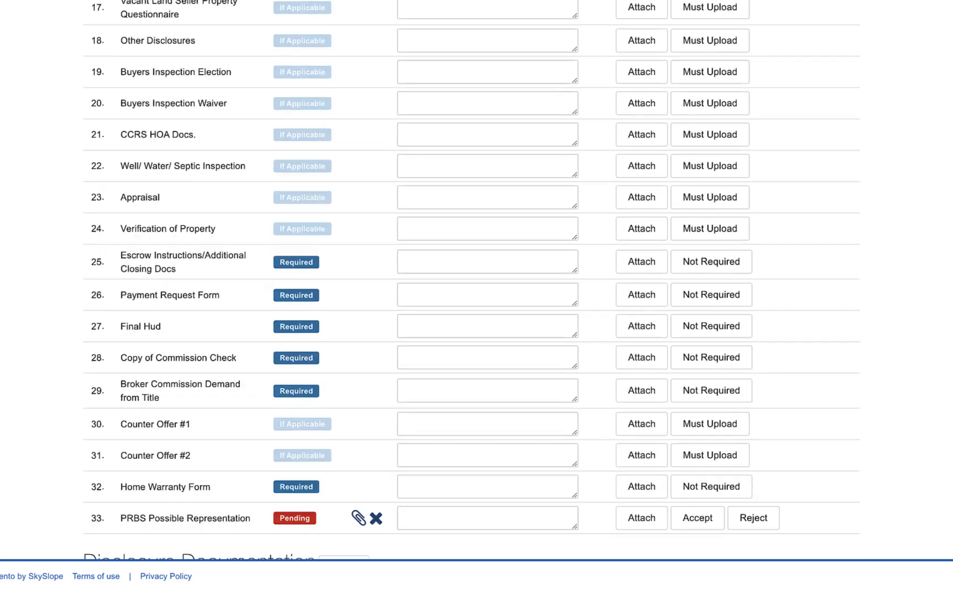